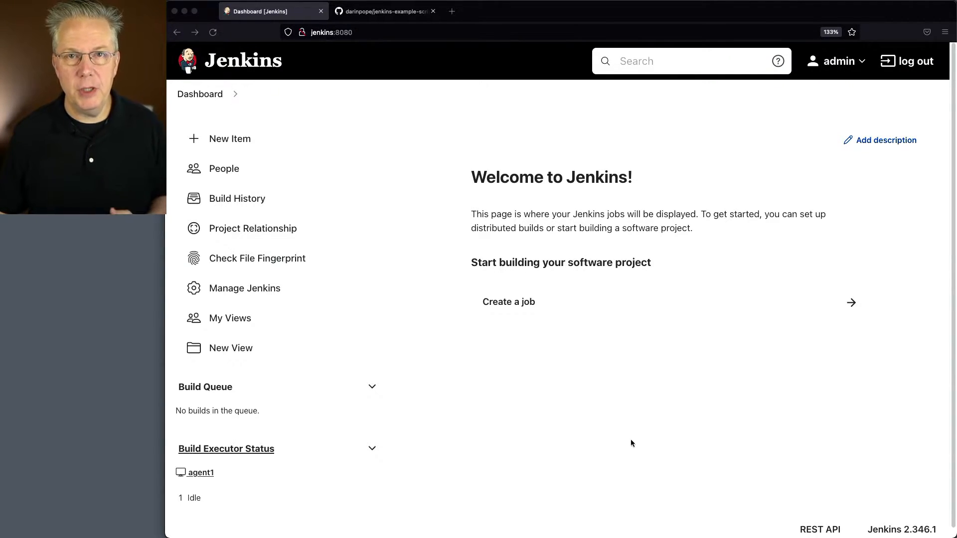
{"action": "mouse_move", "coordinate": [392, 30]}
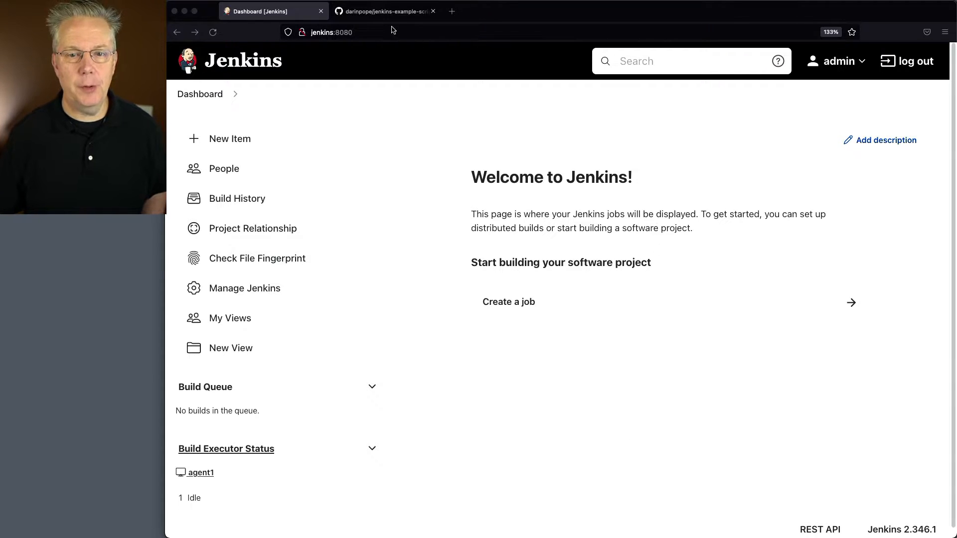
Step: Review the version and hello stages in jenkins-example-scripts-python's Jenkinsfile, then show its HTTPS clone URL
{"action": "left_click", "coordinate": [384, 10]}
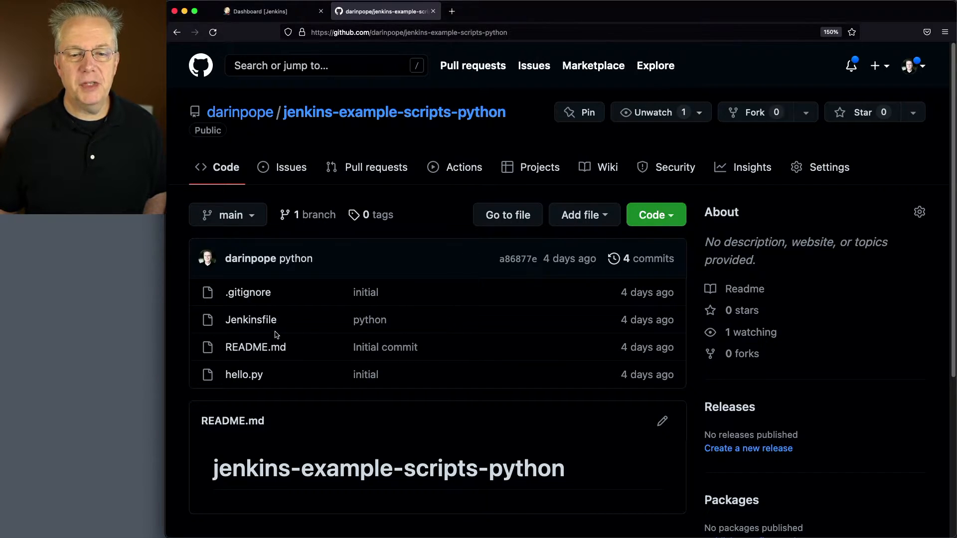
{"action": "mouse_move", "coordinate": [267, 323]}
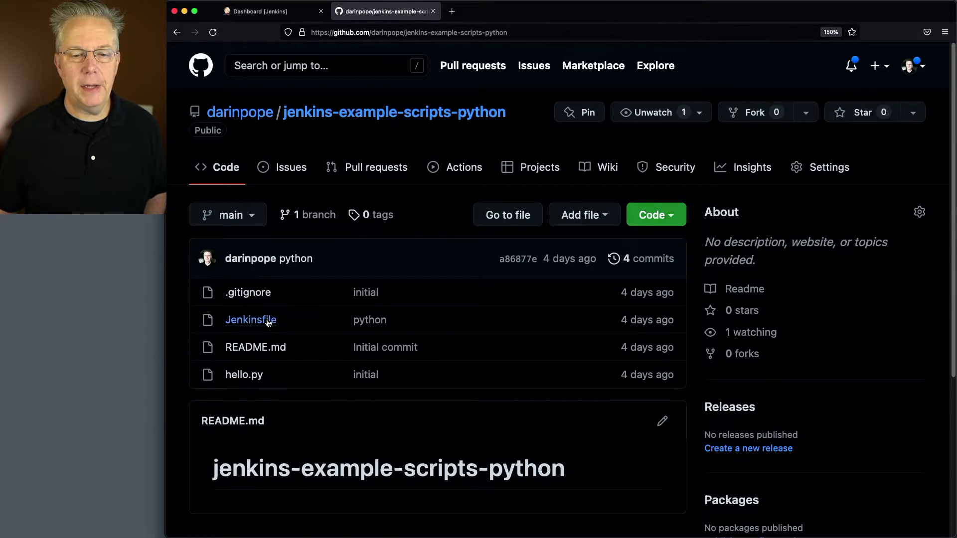
{"action": "left_click", "coordinate": [251, 320]}
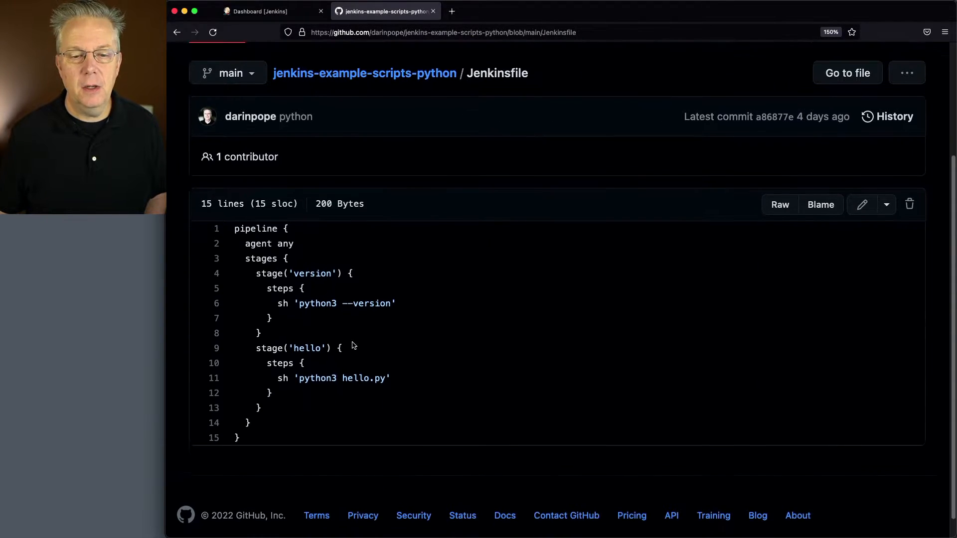
{"action": "scroll", "scroll_direction": "down", "scroll_amount": 3}
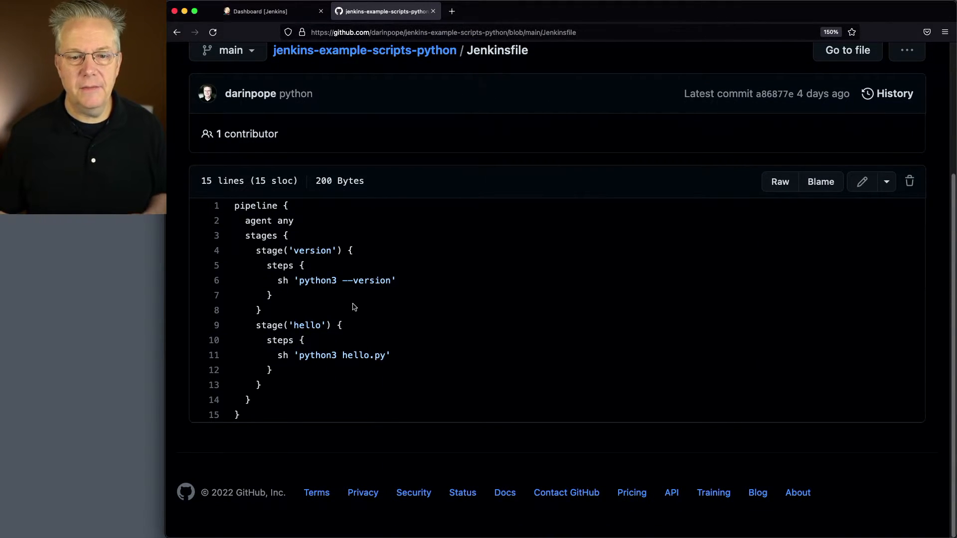
{"action": "mouse_move", "coordinate": [290, 280]}
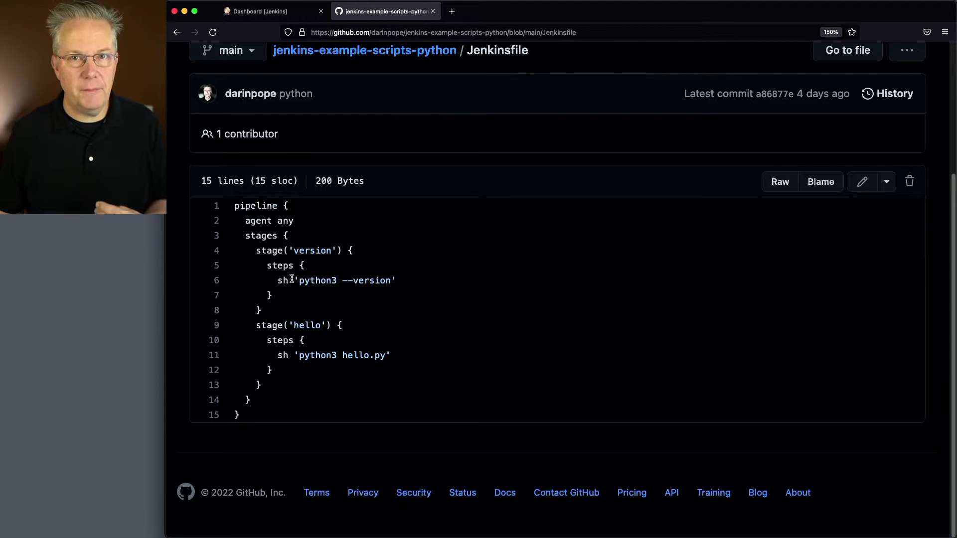
{"action": "mouse_move", "coordinate": [352, 356]}
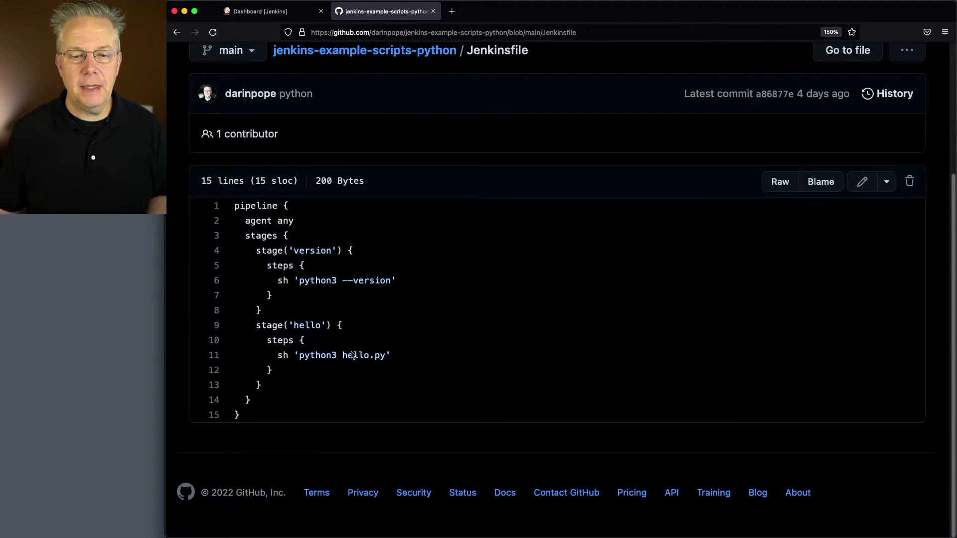
{"action": "mouse_move", "coordinate": [405, 369]}
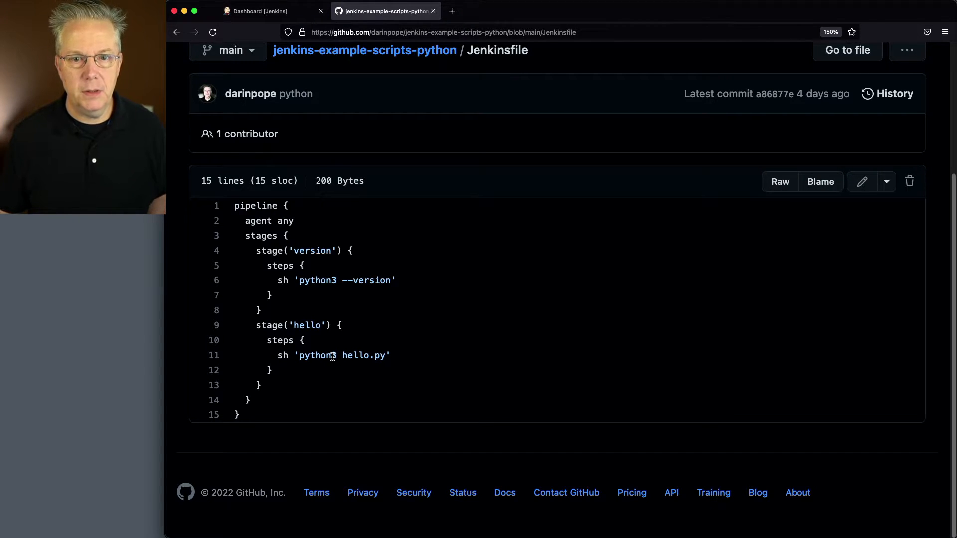
{"action": "left_click", "coordinate": [363, 50]}
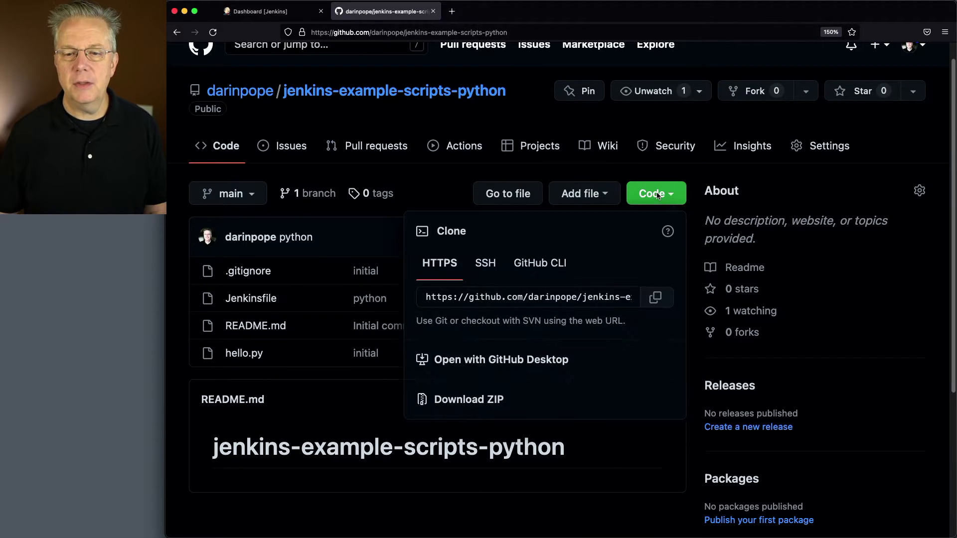
Step: Copy the repository's HTTPS clone URL and return to the python job's Pipeline definition
{"action": "left_click", "coordinate": [261, 11]}
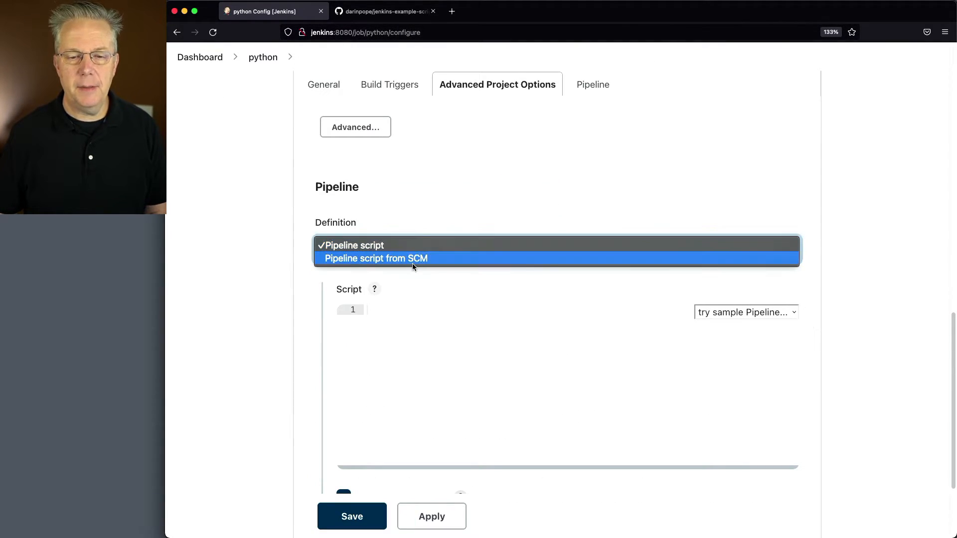
Step: Set the python job to Pipeline script from SCM with Script Path Jenkinsfile, save, and run build #1
{"action": "left_click", "coordinate": [376, 259]}
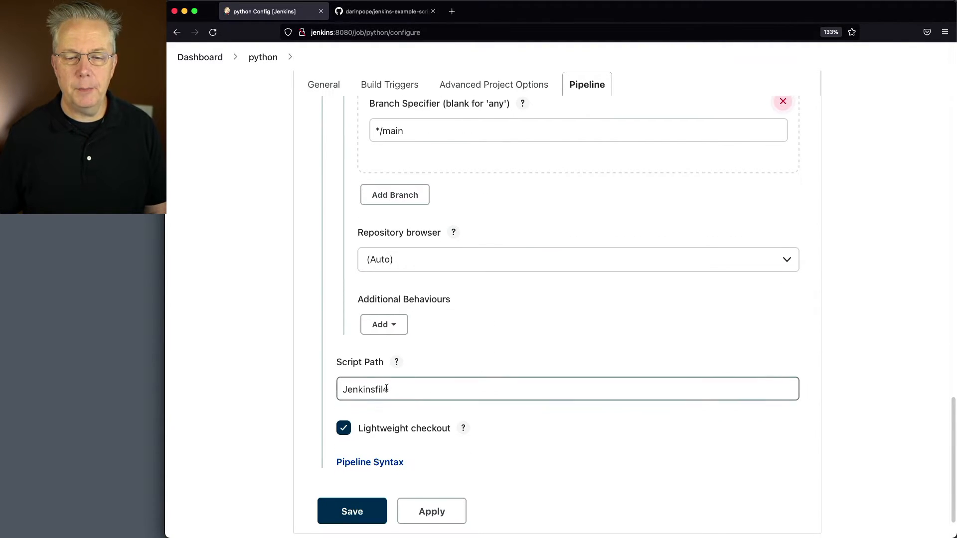
{"action": "left_click", "coordinate": [352, 511]}
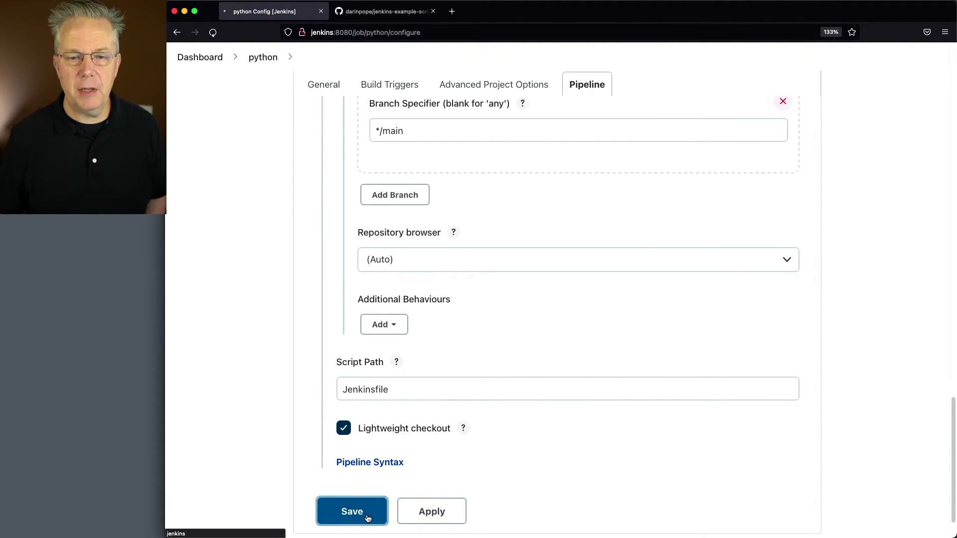
{"action": "left_click", "coordinate": [352, 512]}
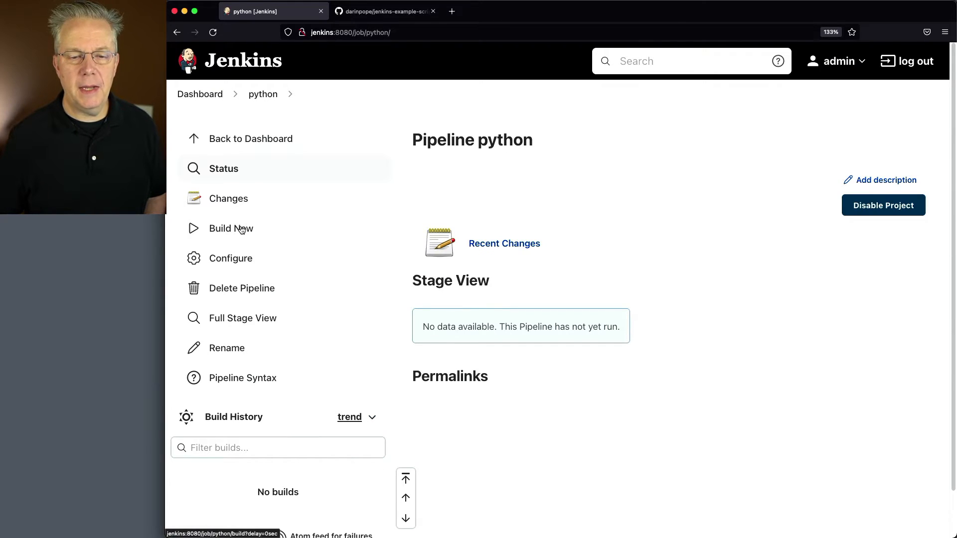
{"action": "left_click", "coordinate": [231, 229]}
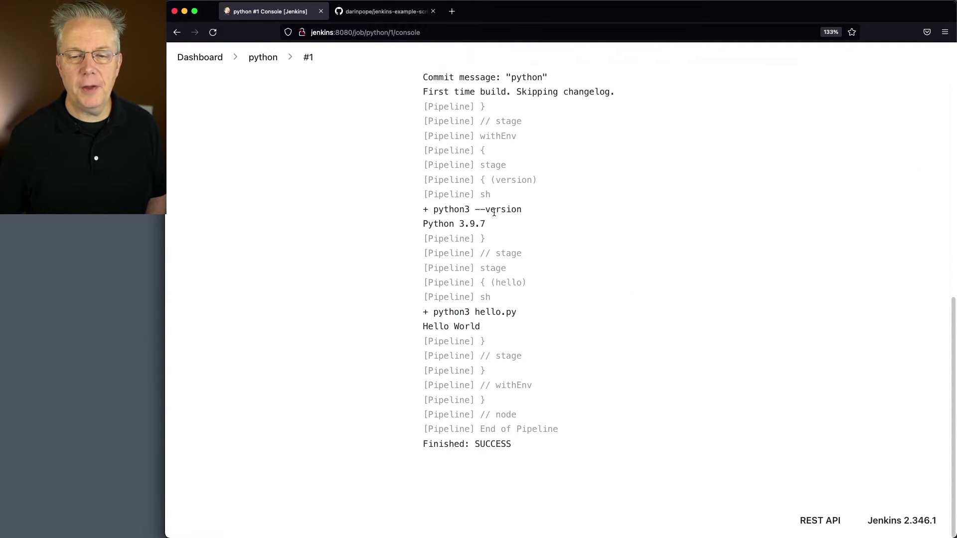
{"action": "mouse_move", "coordinate": [486, 224]}
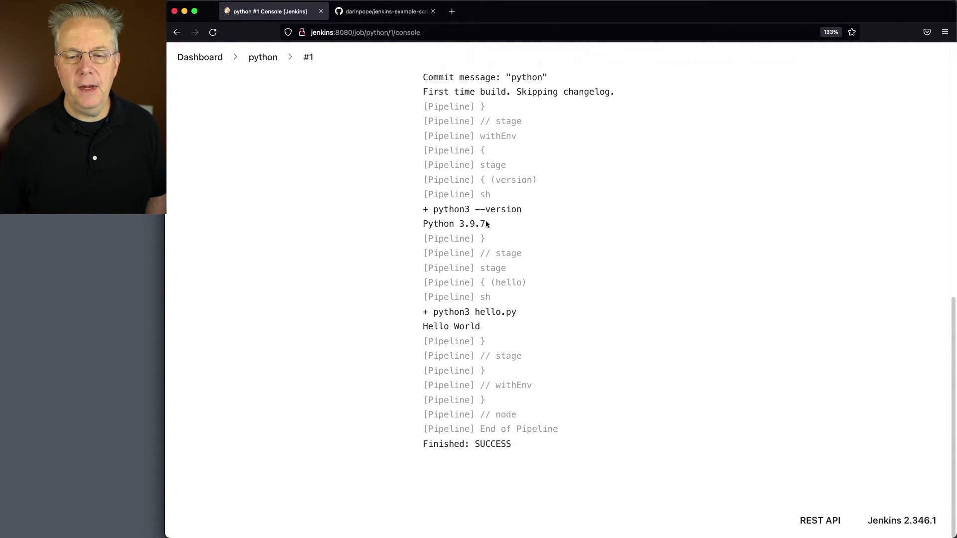